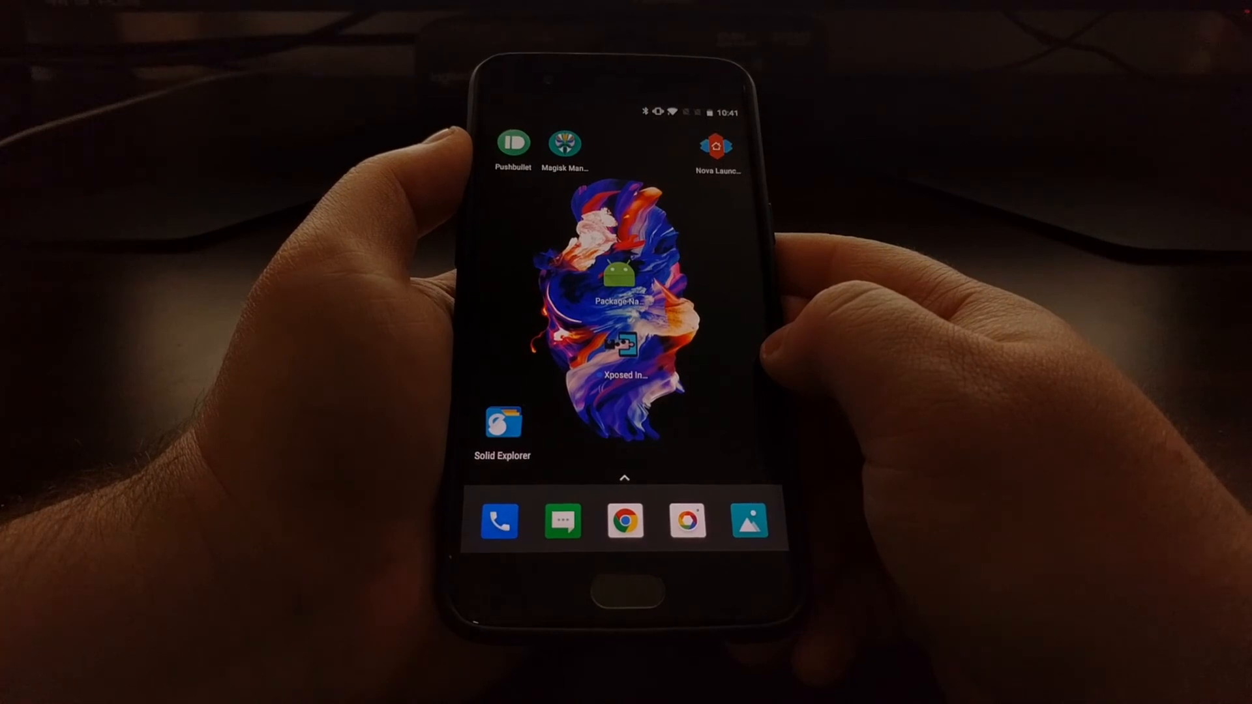
Launch Xposed Installer from the Nova Launcher home screen to verify Xposed.
left_click(625, 343)
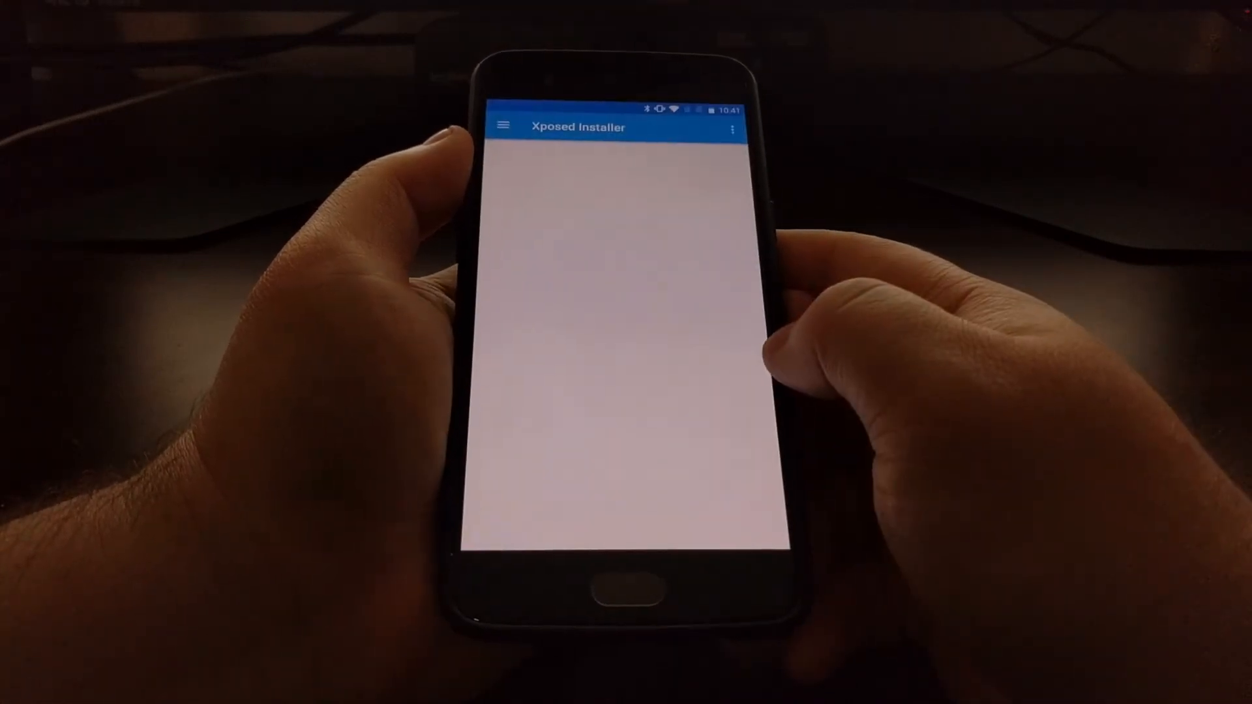